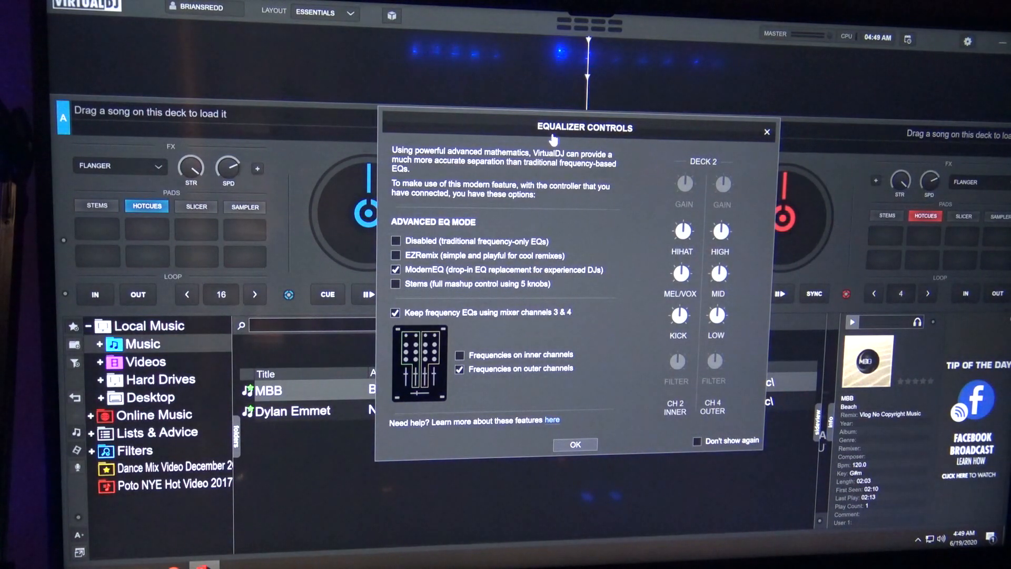
mouse_move(442, 190)
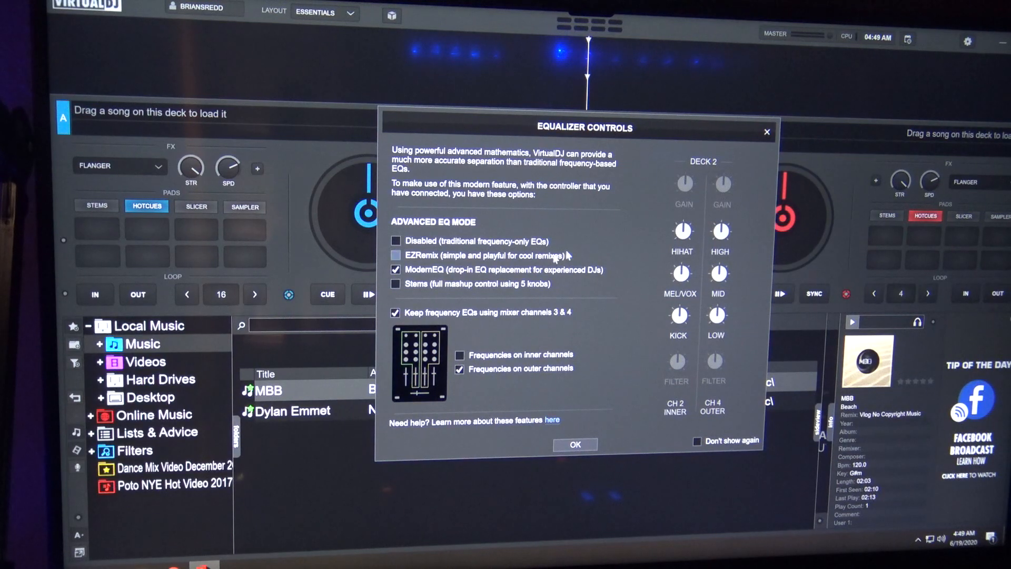
mouse_move(572, 251)
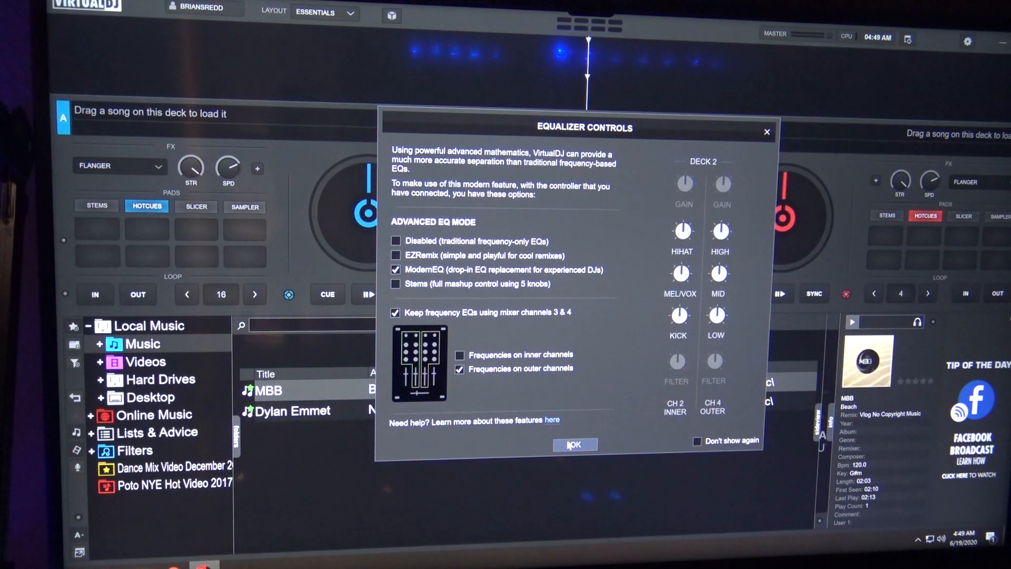
Step: Confirm the Equalizer Controls dialog with ModernEQ mode kept
left_click(574, 444)
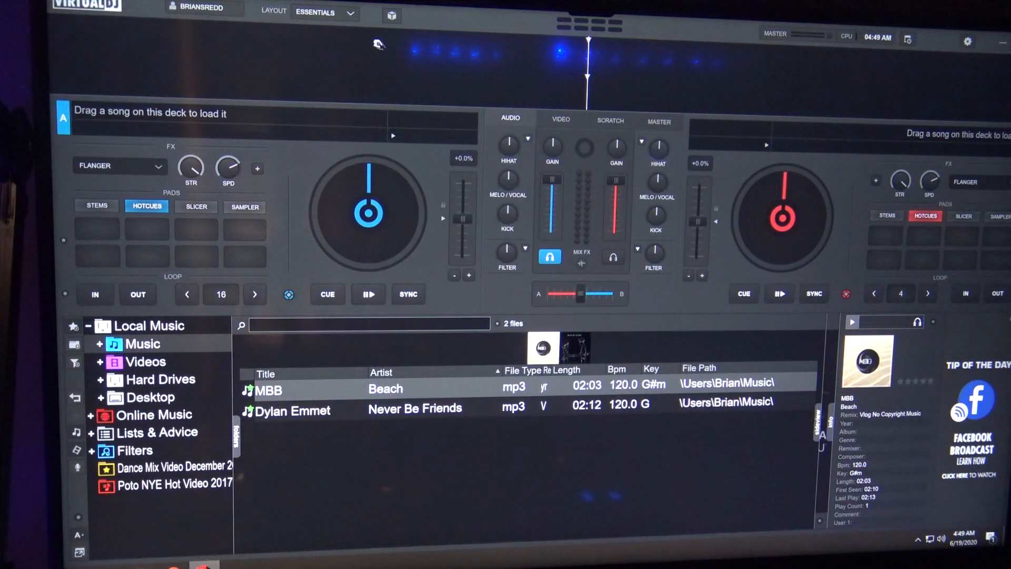
mouse_move(323, 12)
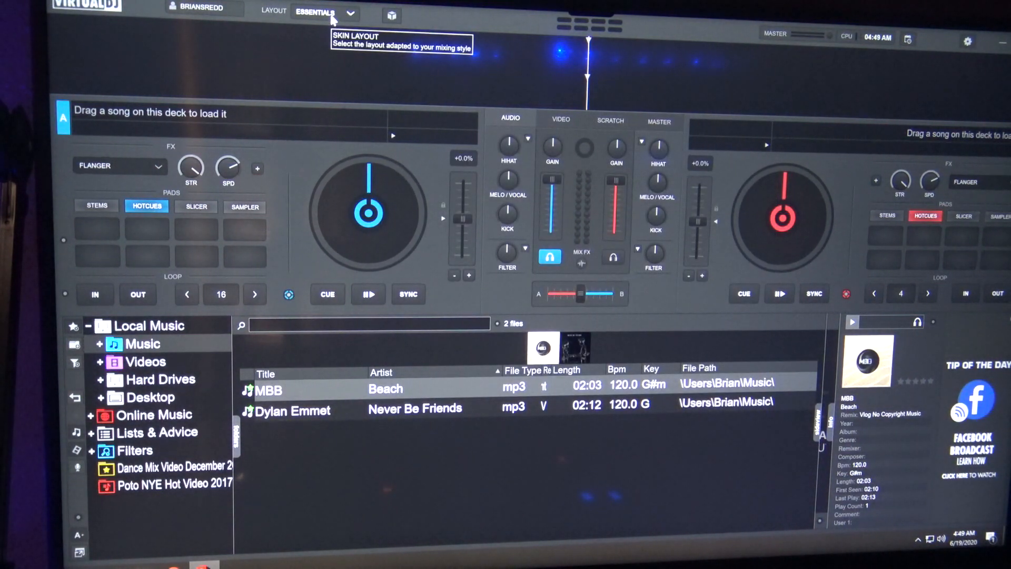
mouse_move(513, 155)
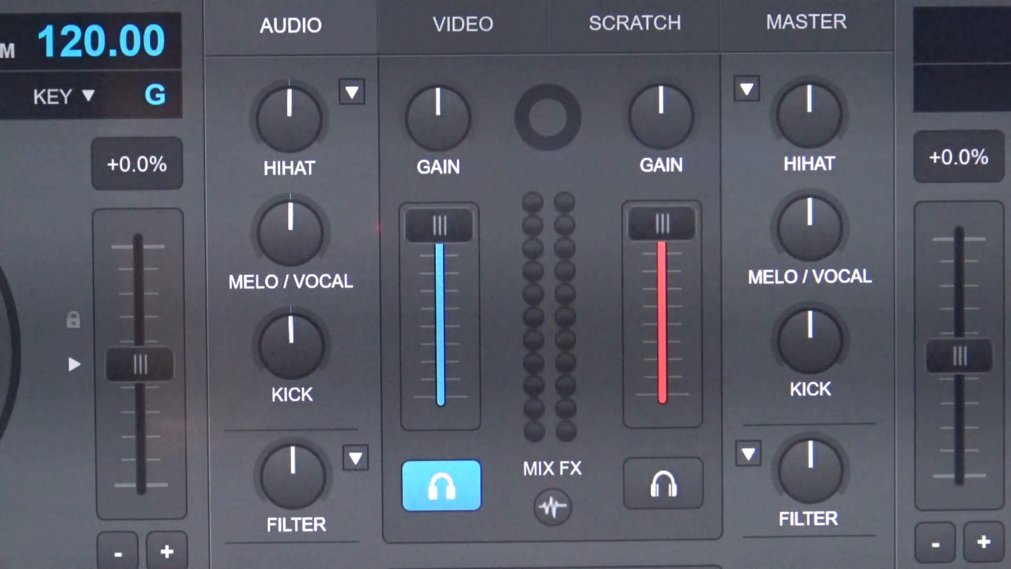
mouse_move(252, 310)
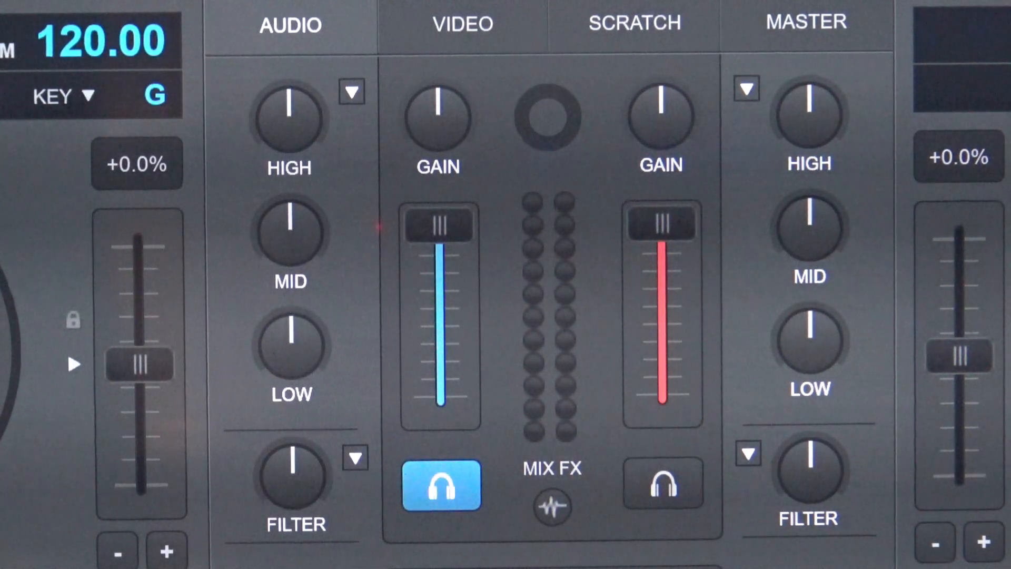
mouse_move(310, 317)
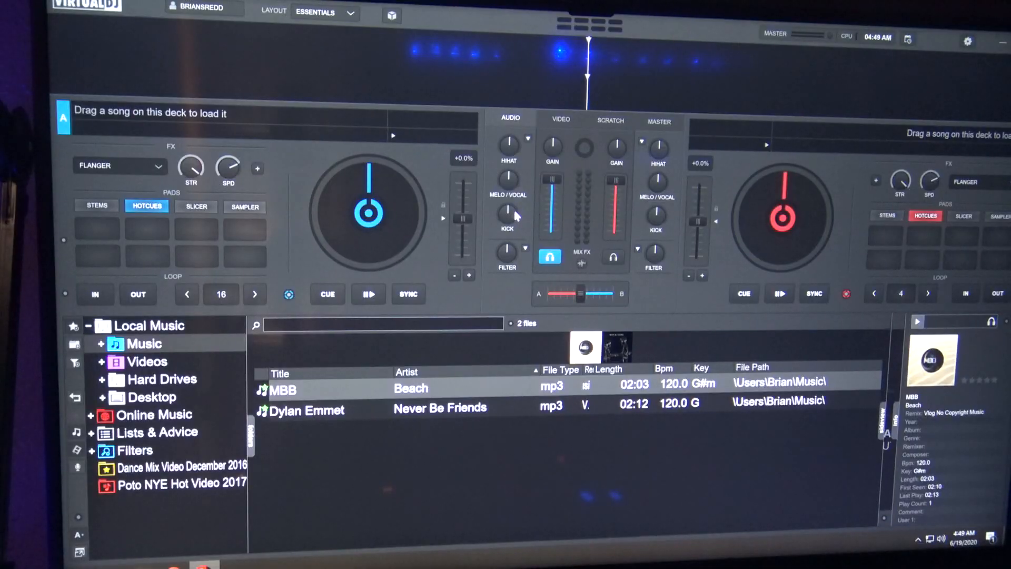
mouse_move(484, 359)
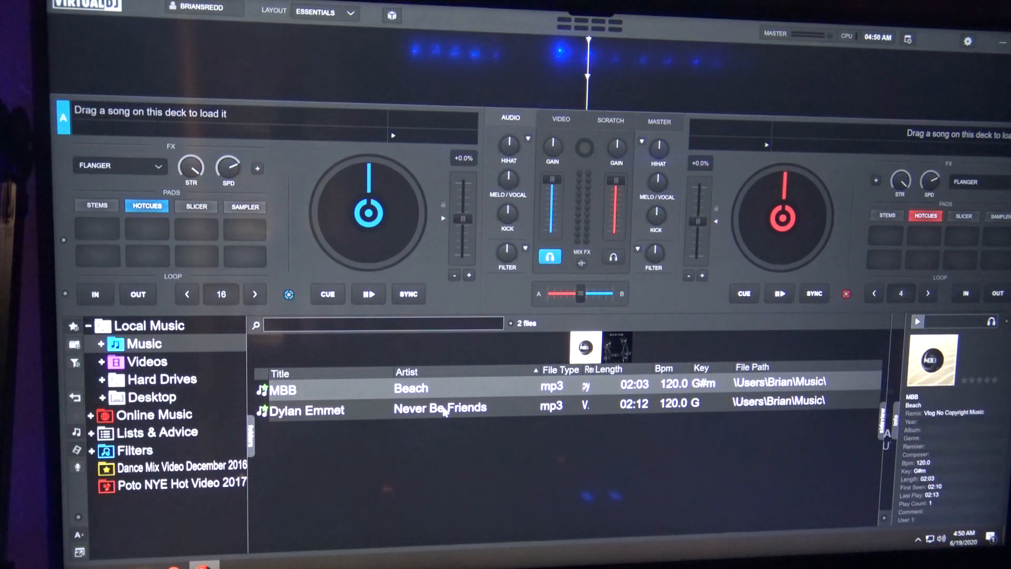
mouse_move(508, 419)
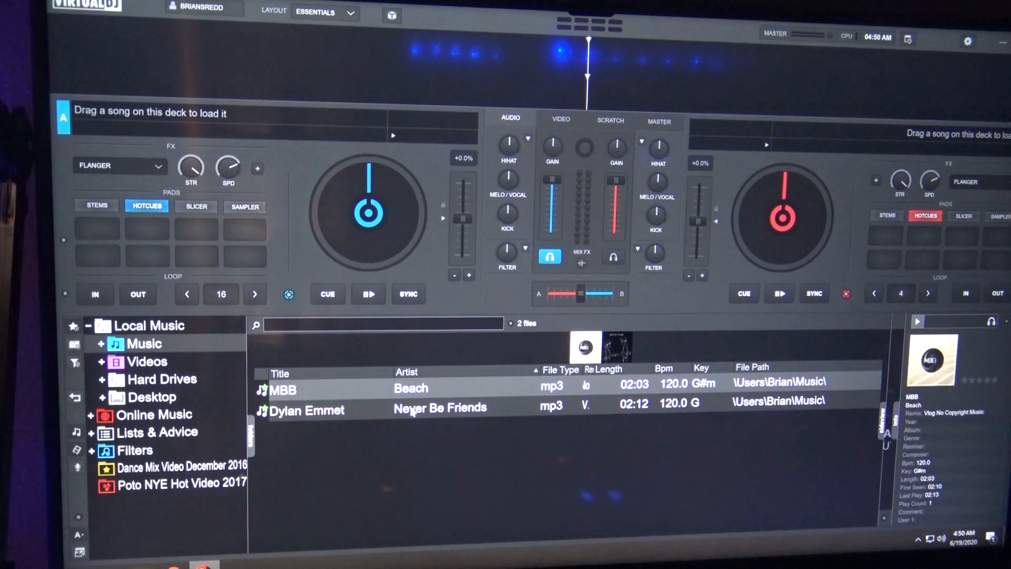
Step: Load Dylan Emmet's 'Never Be Friends' from the browser onto deck A
double_click(306, 410)
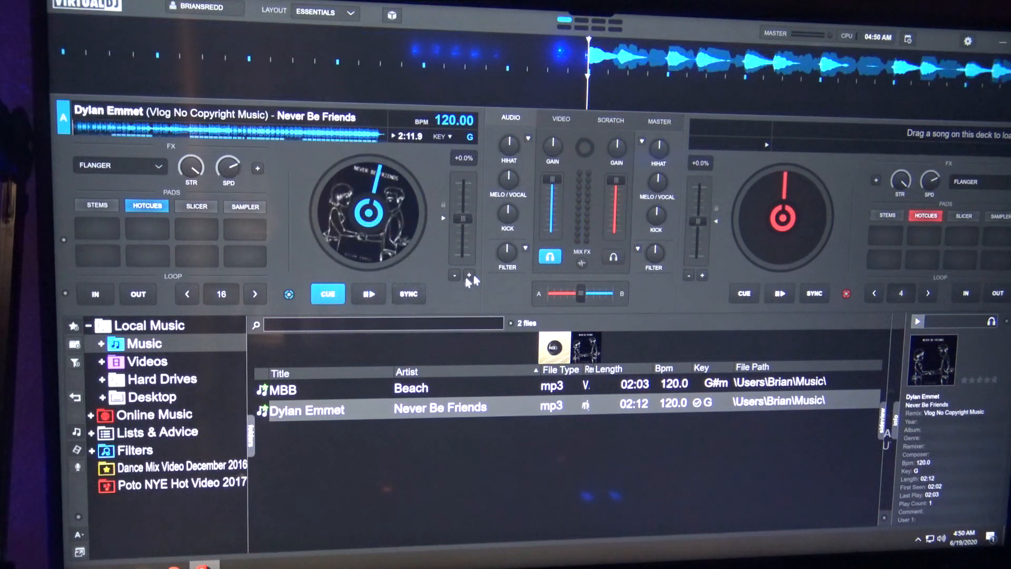
mouse_move(516, 161)
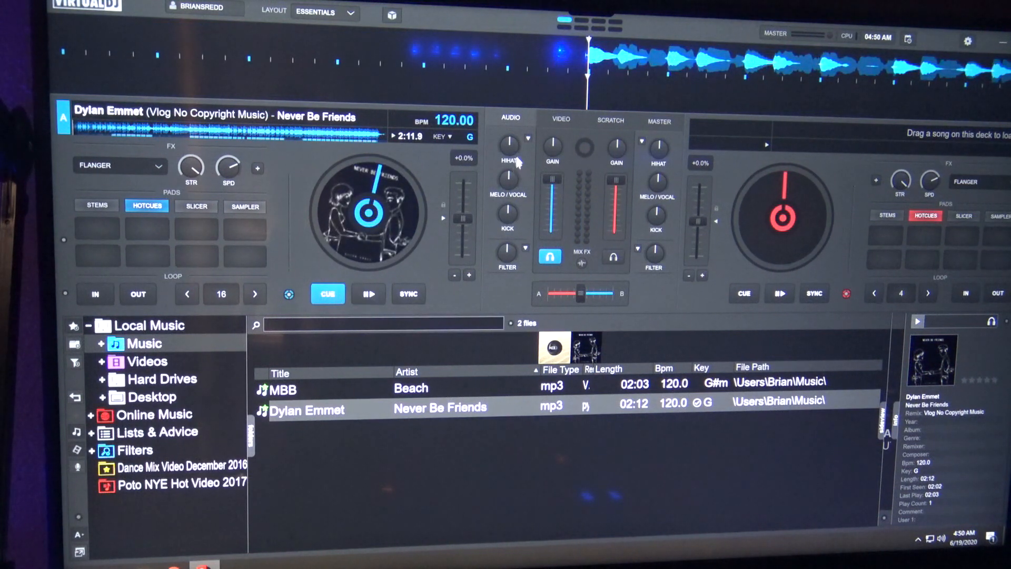
mouse_move(512, 219)
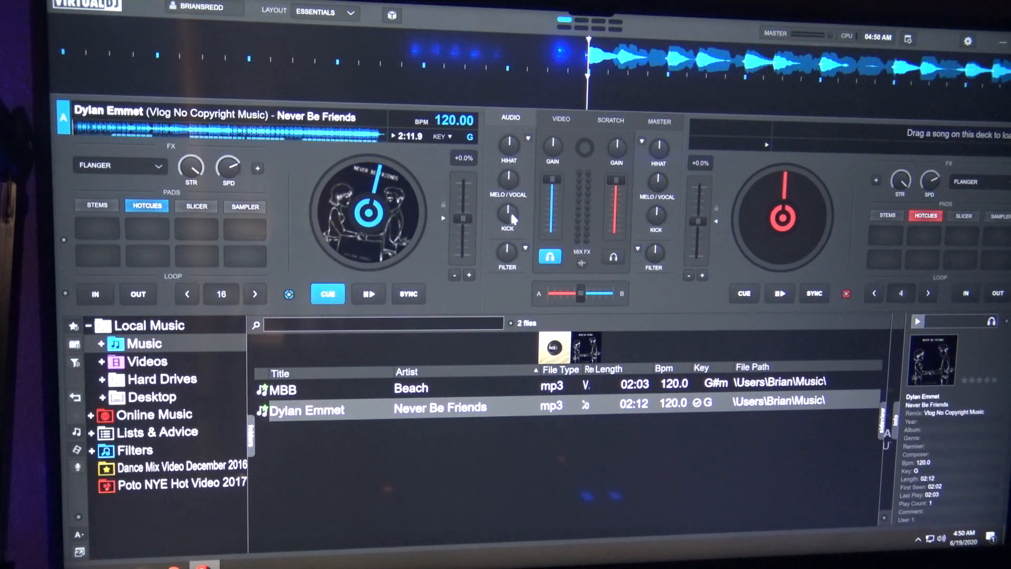
Step: Start 'Never Be Friends' playing on deck A
left_click(367, 293)
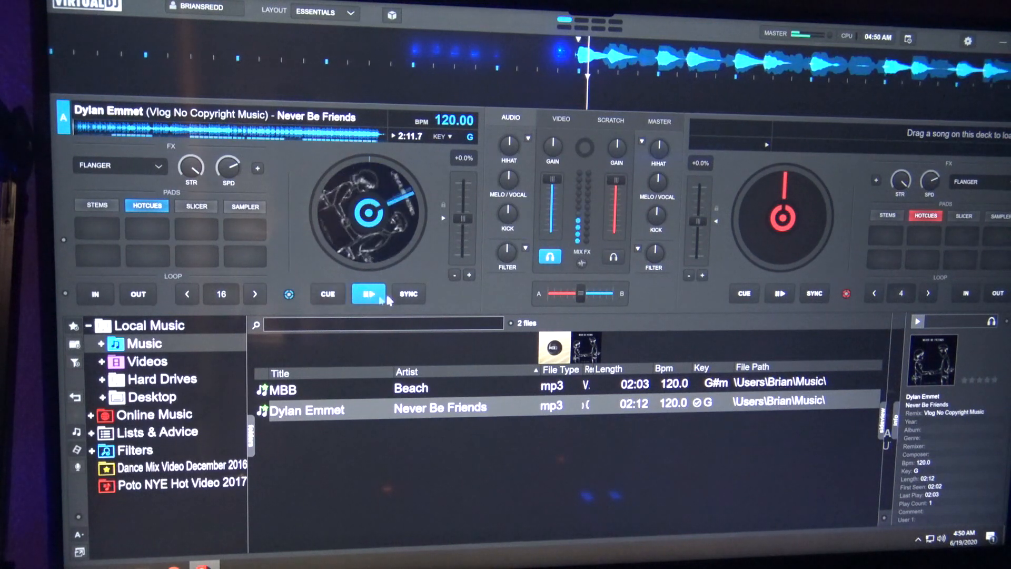
mouse_move(509, 145)
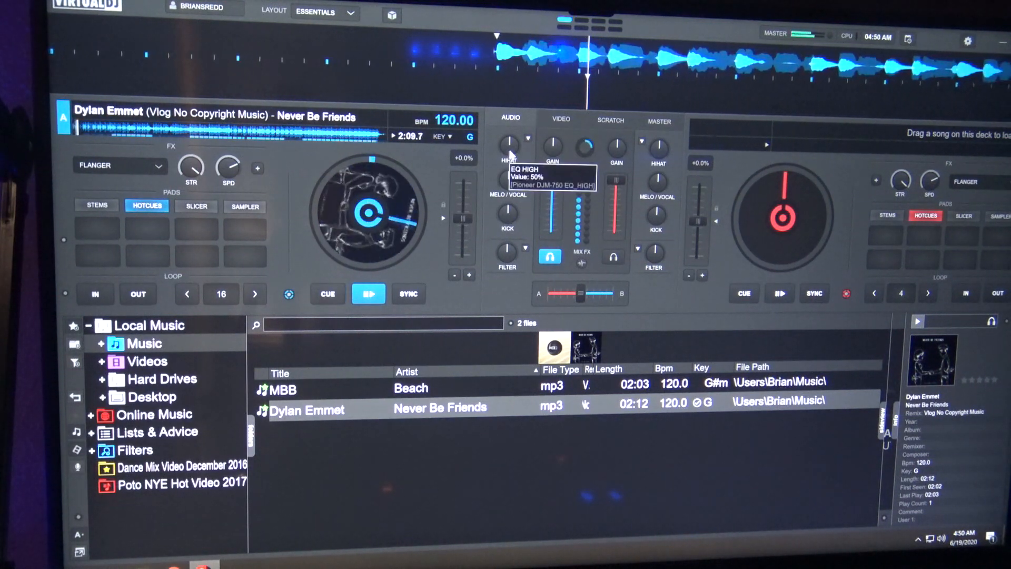
mouse_move(508, 181)
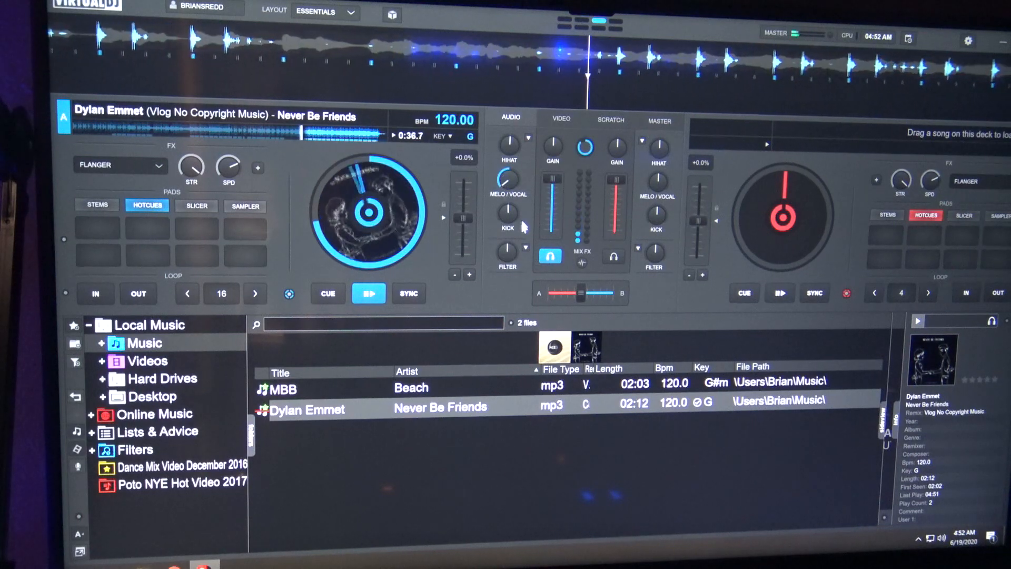
mouse_move(509, 252)
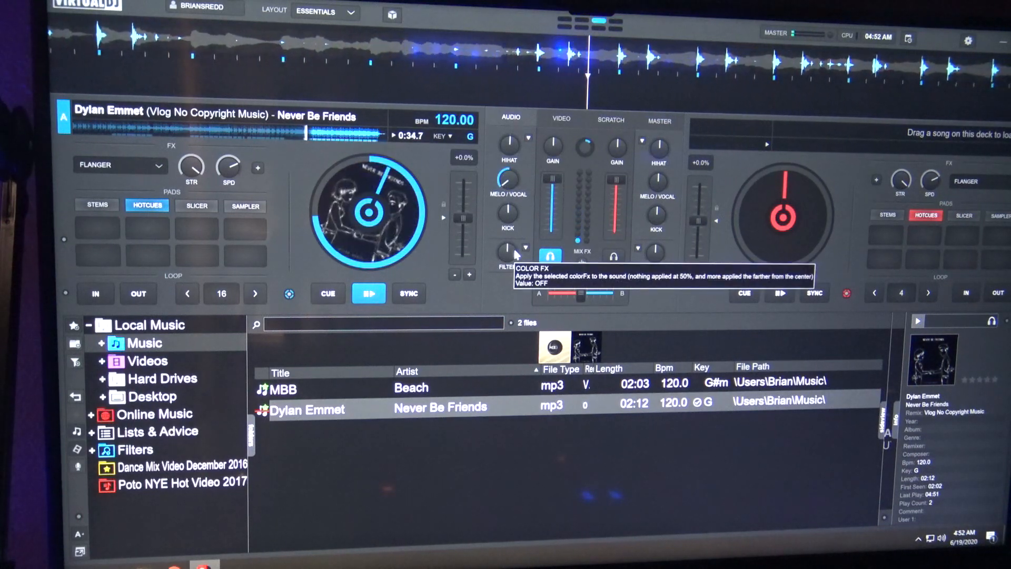